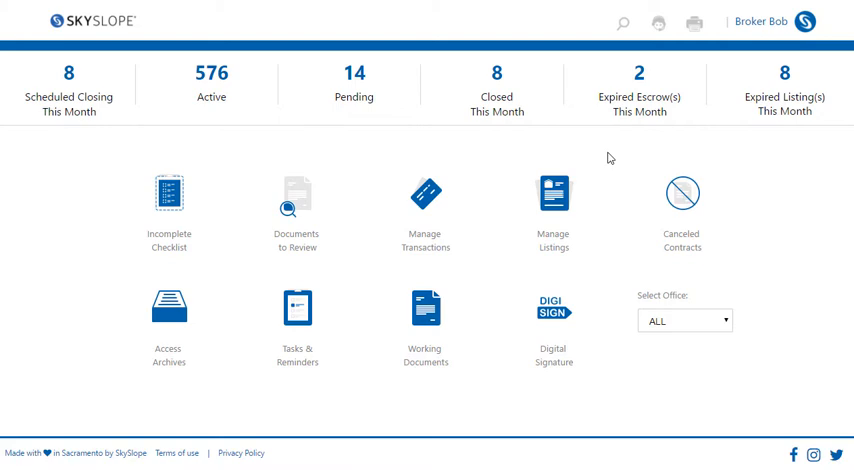
pyautogui.moveTo(558, 163)
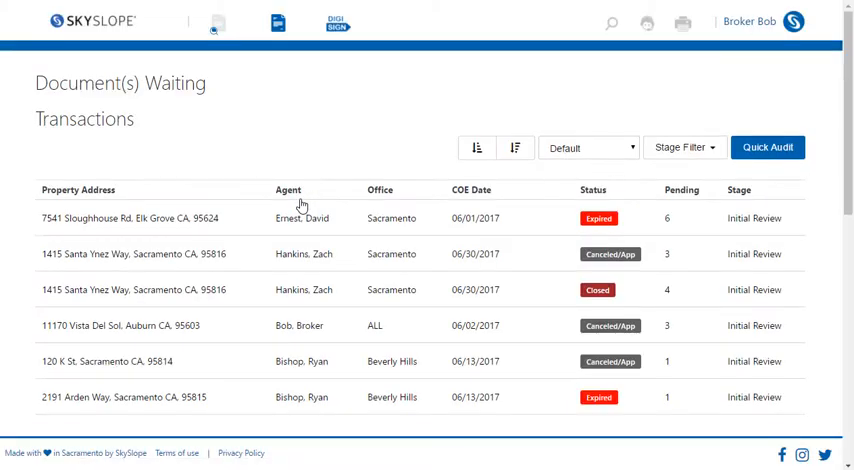
pyautogui.moveTo(696, 98)
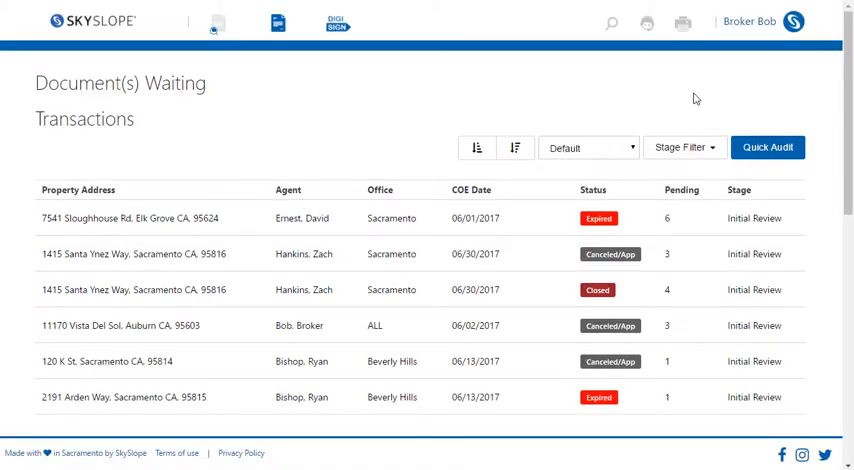
pyautogui.click(768, 147)
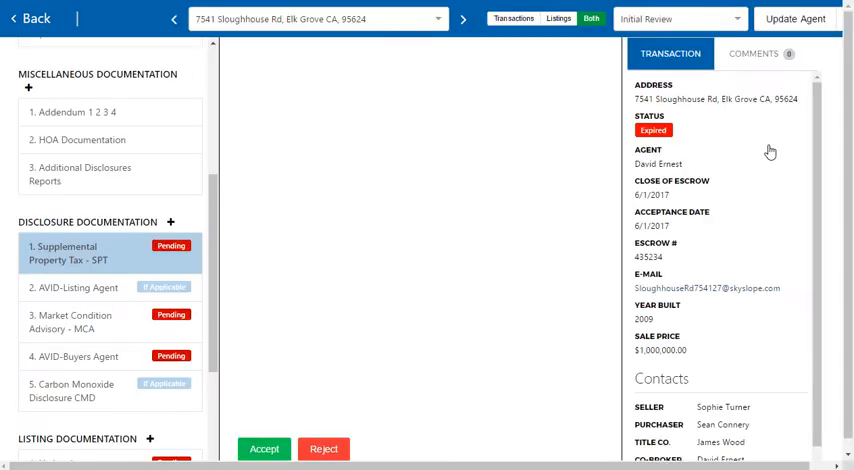
pyautogui.click(80, 253)
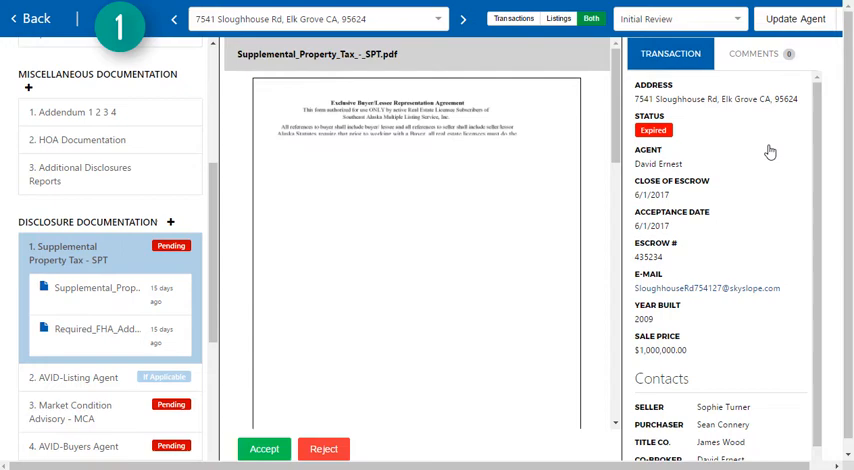
pyautogui.scroll(-3)
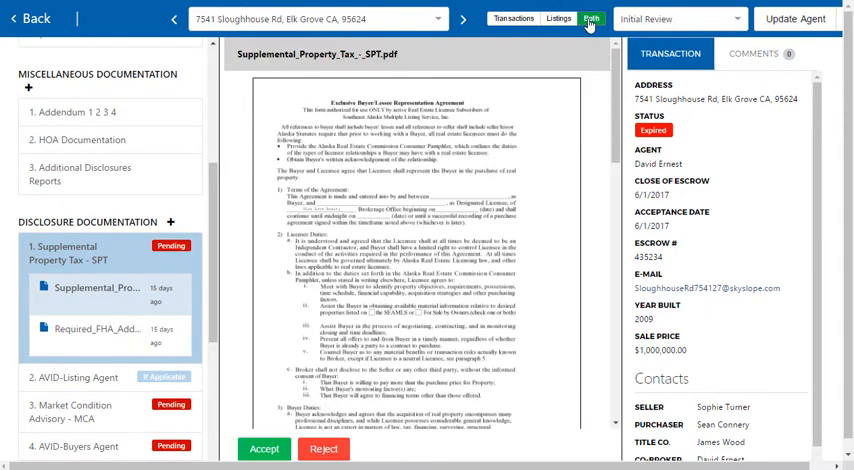
pyautogui.click(678, 18)
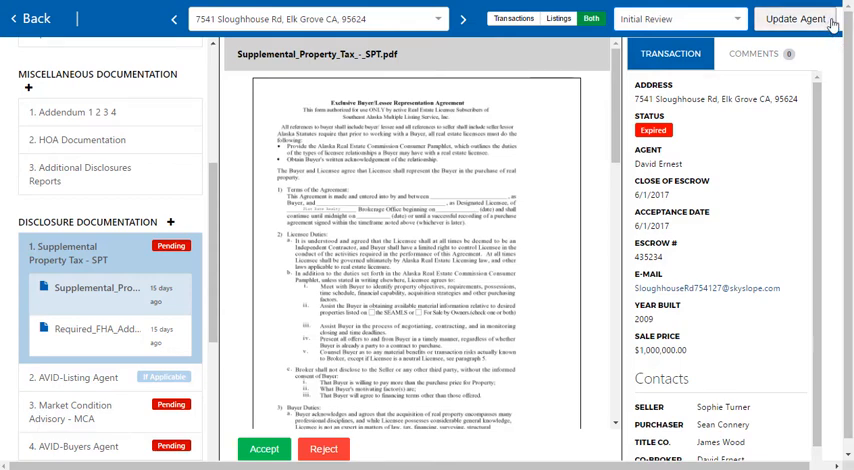
# Open and dismiss the Update Agent email panel, then scroll to the Required FHA Addendum.
pyautogui.click(797, 18)
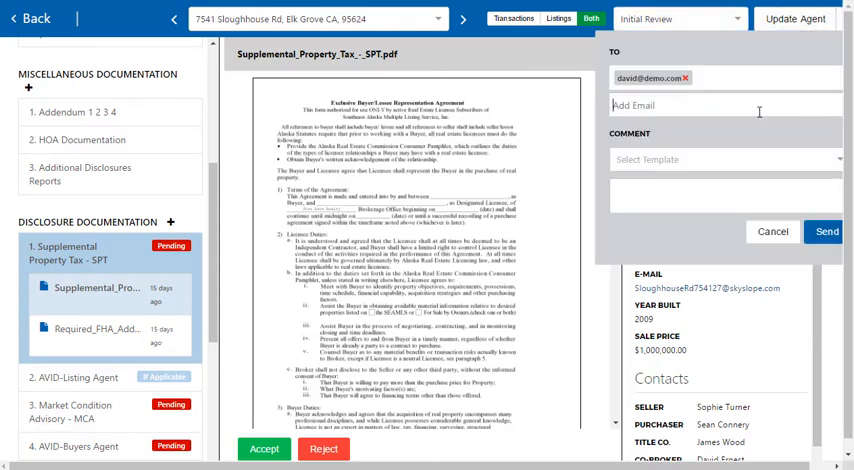
pyautogui.click(772, 231)
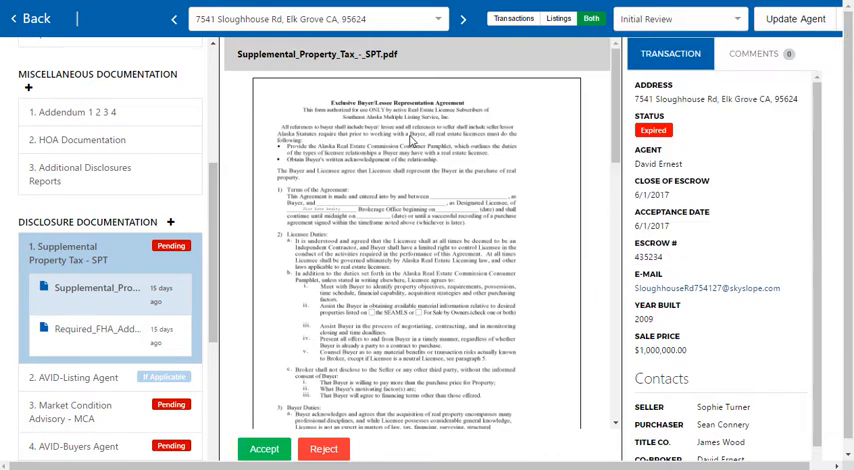
pyautogui.scroll(-3)
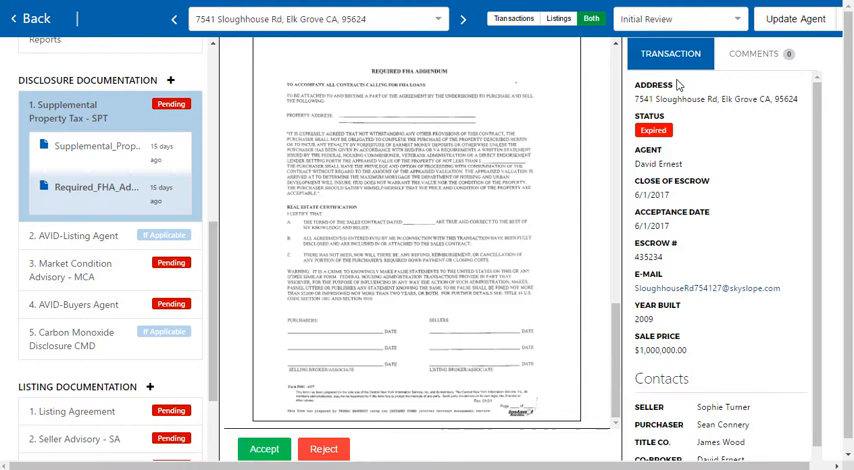
# Save the comment 'Comment' on Supplemental Property Tax and reselect its first file.
pyautogui.click(765, 54)
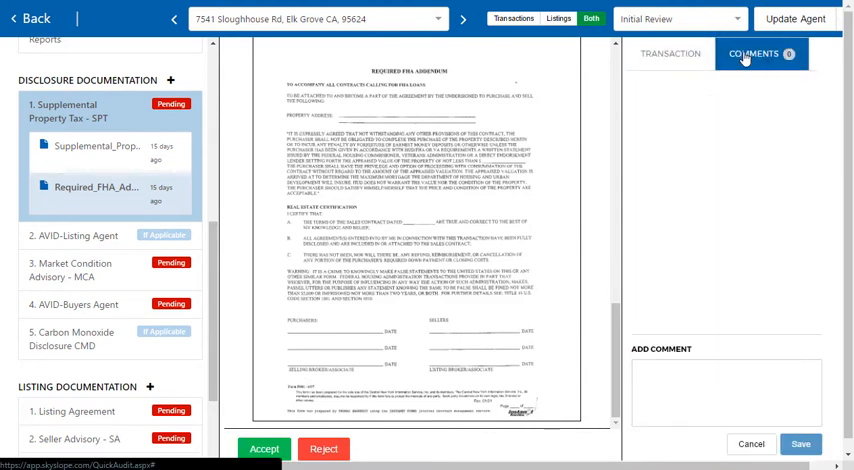
pyautogui.click(725, 392)
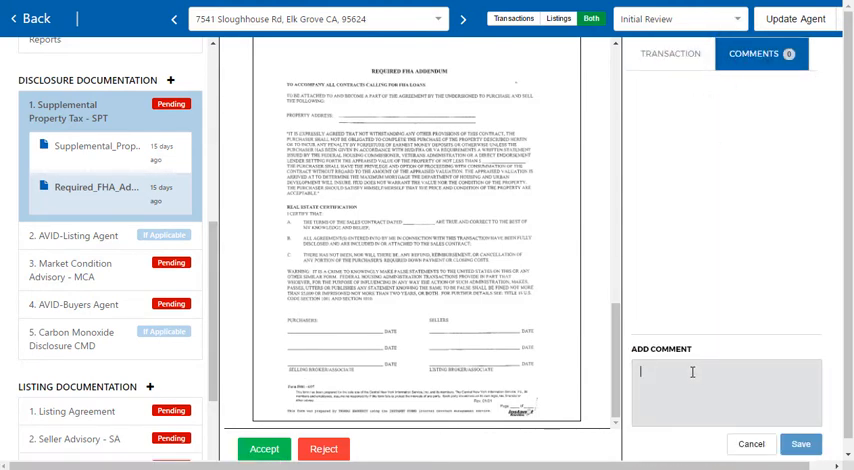
pyautogui.write('Comment!')
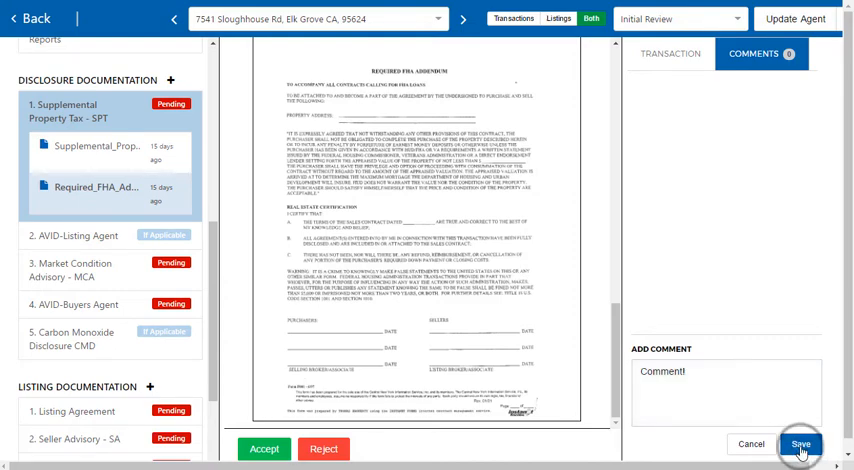
pyautogui.click(800, 444)
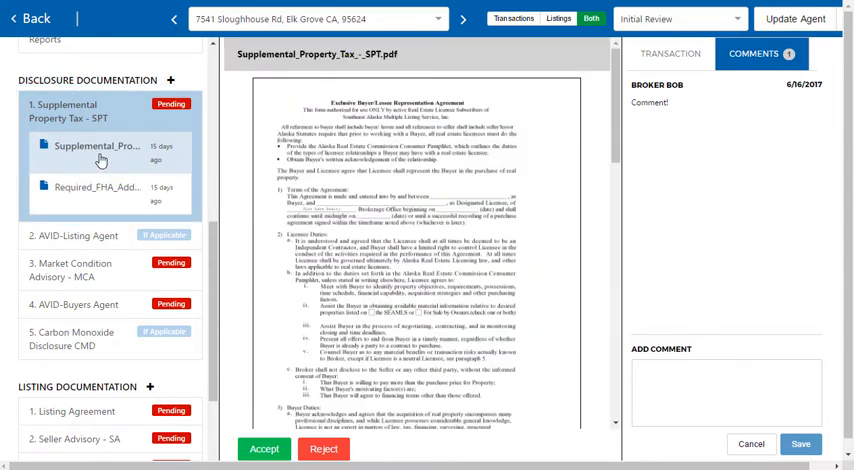
pyautogui.click(100, 187)
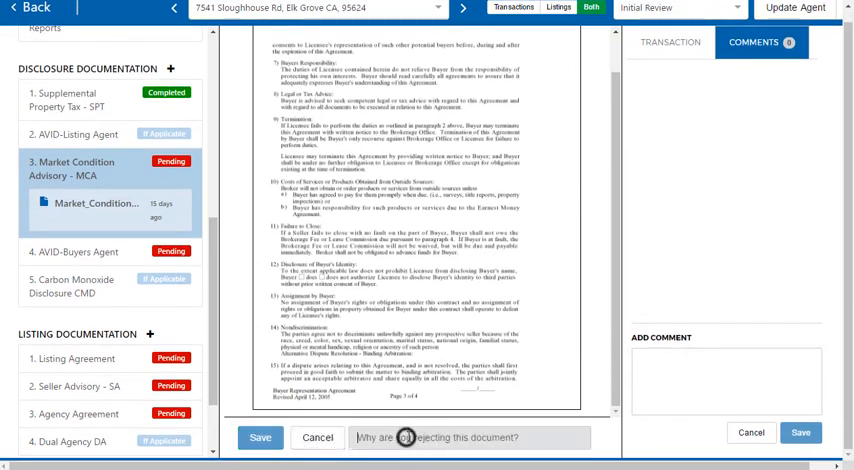
# Reject Market Condition Advisory as 'Not signed'; accept AVID-Buyers Agent, Listing Agreement, Agency Agreement.
pyautogui.write('Not signed')
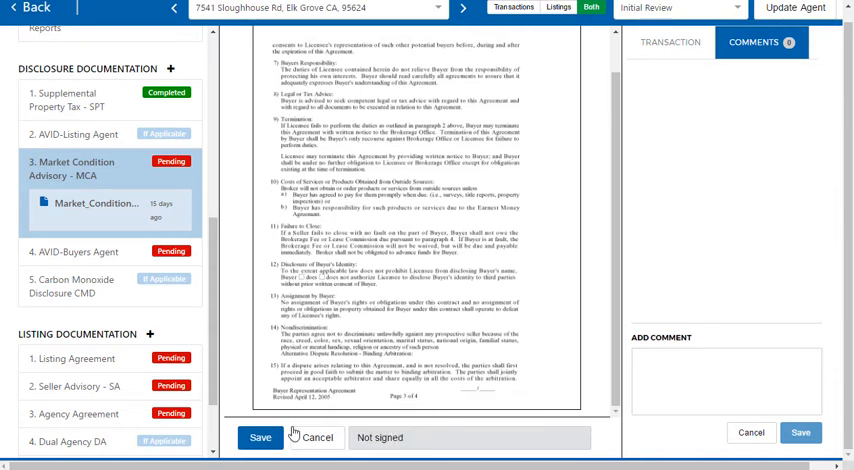
pyautogui.click(85, 223)
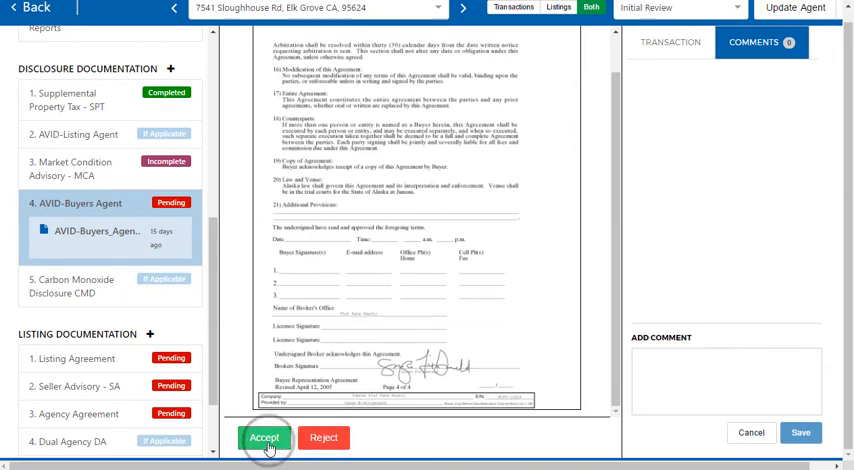
pyautogui.click(265, 437)
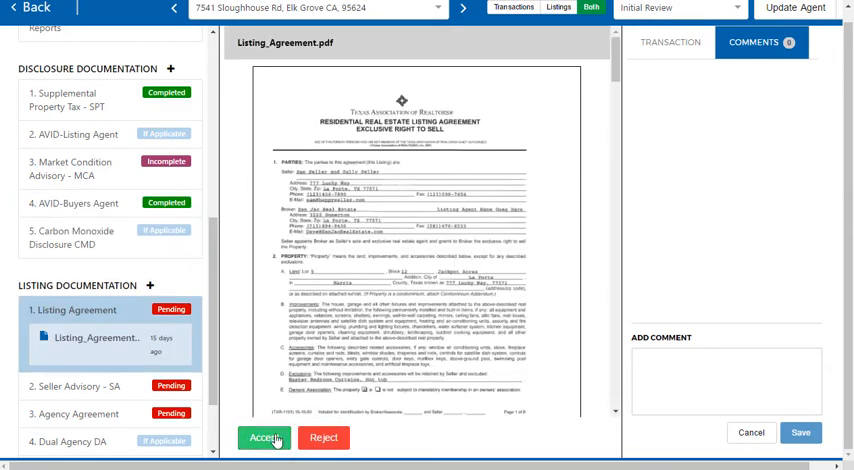
pyautogui.click(263, 437)
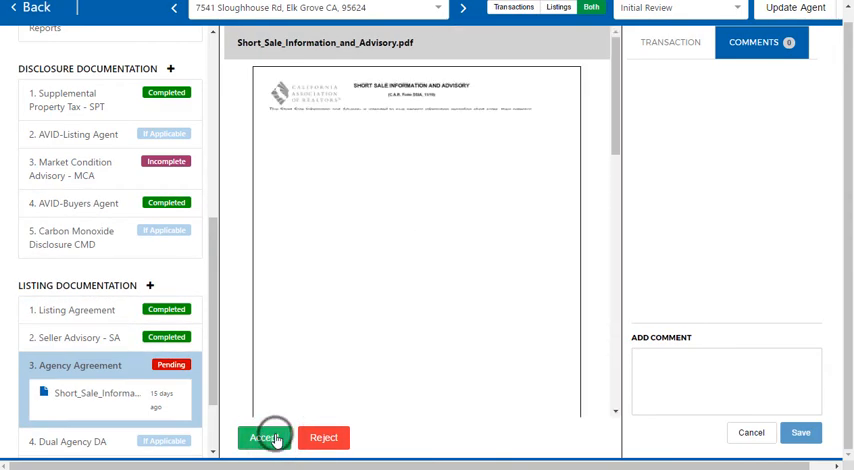
pyautogui.click(258, 438)
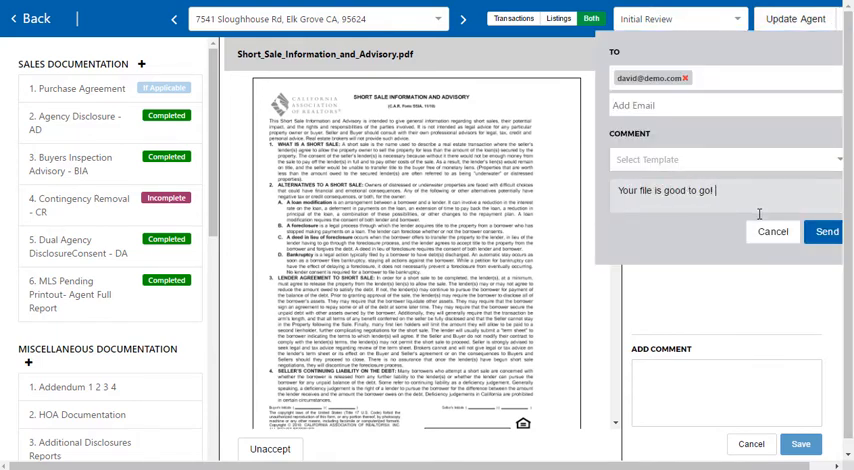
pyautogui.moveTo(824, 232)
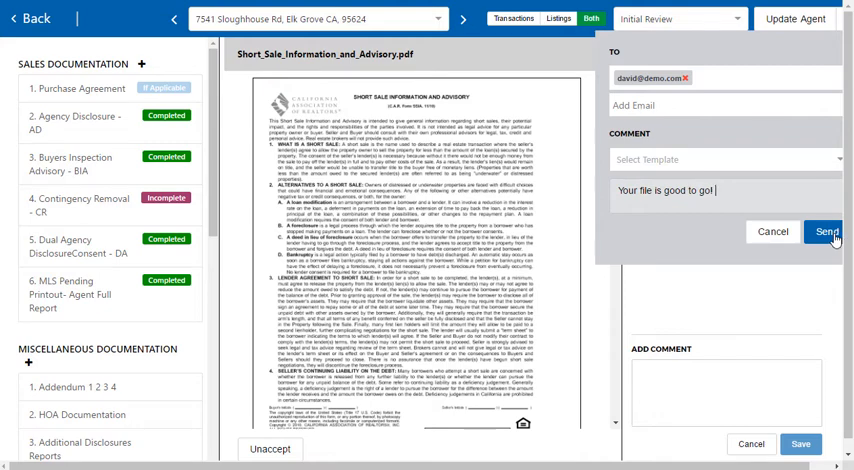
pyautogui.click(826, 231)
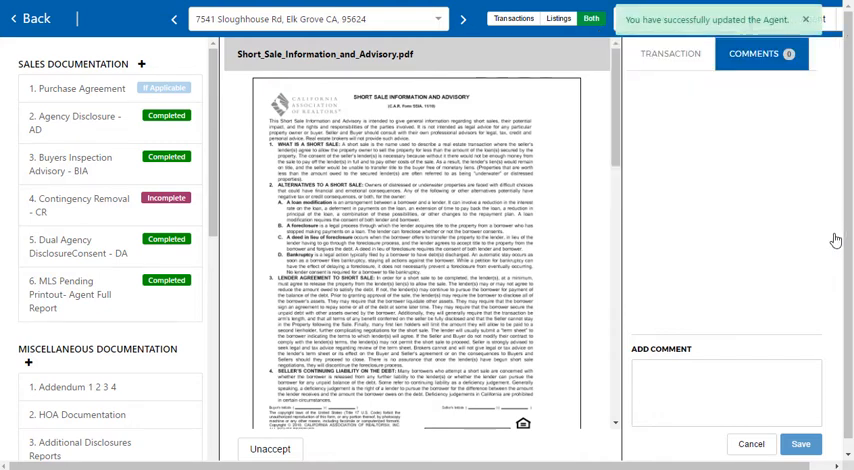
pyautogui.click(807, 19)
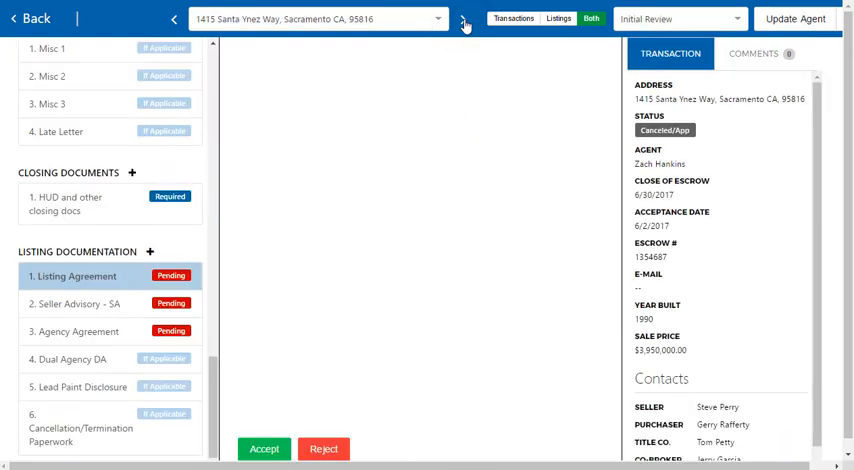
# View the Listing Agreement on the Santa Ynez Way file and scroll through it.
pyautogui.click(72, 276)
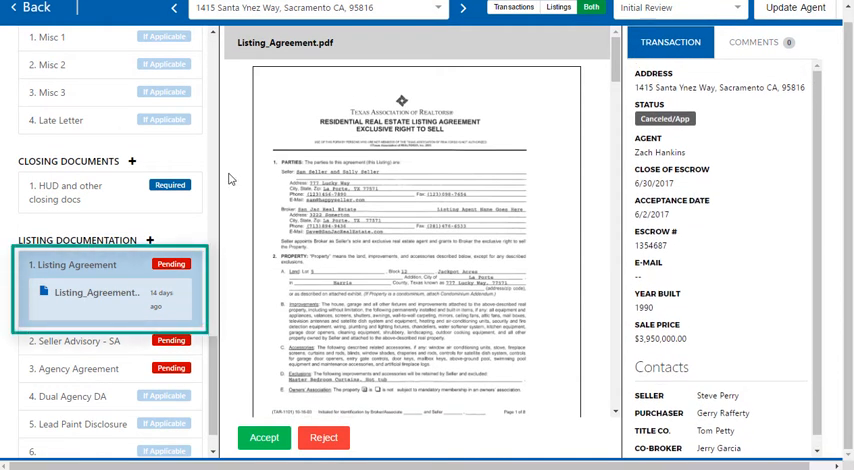
pyautogui.moveTo(163, 416)
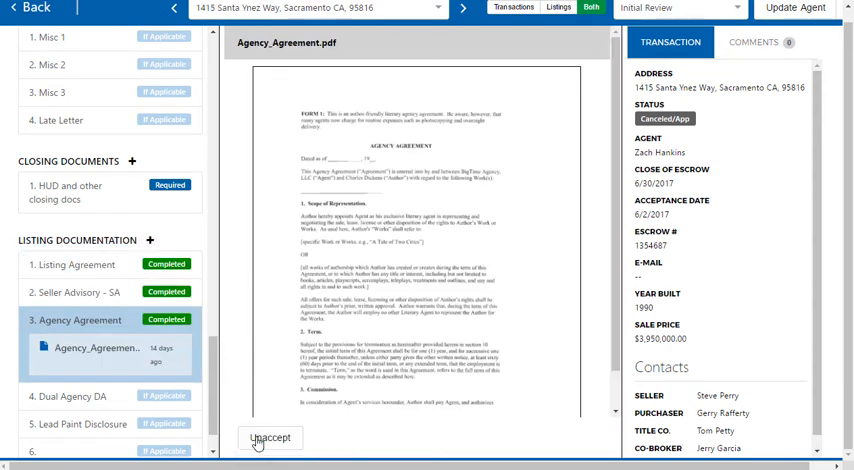
pyautogui.scroll(-3)
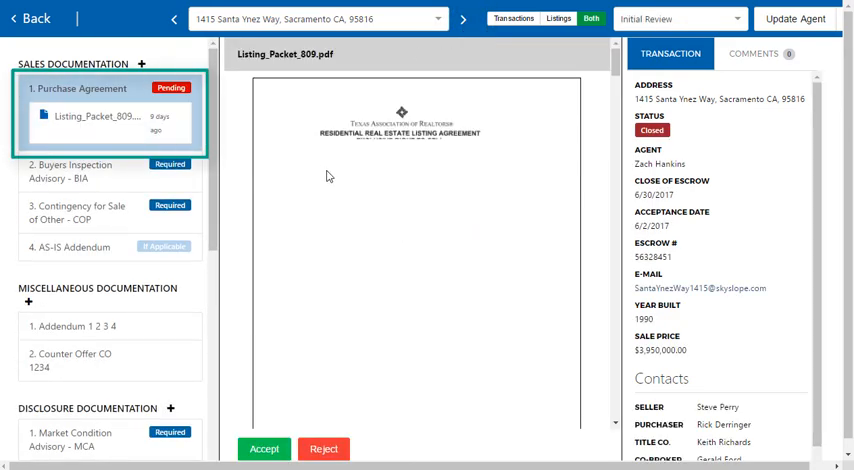
# Reject the Purchase Agreement packet, entering 'Wrong document' as the reason.
pyautogui.scroll(-3)
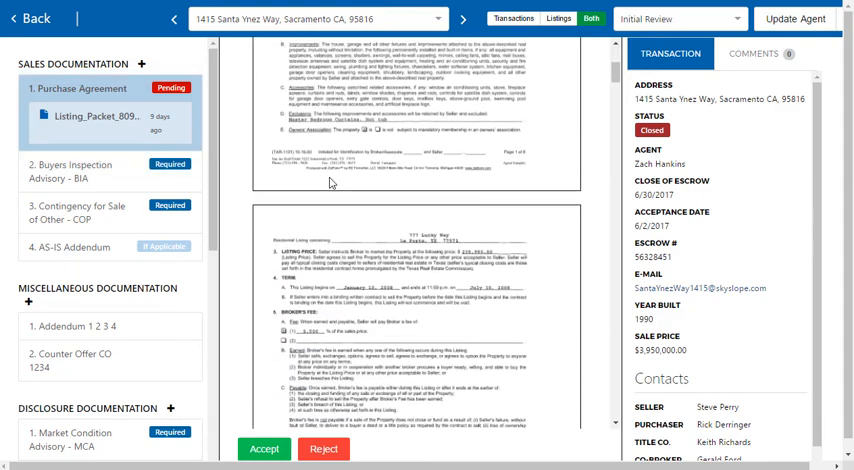
pyautogui.click(323, 448)
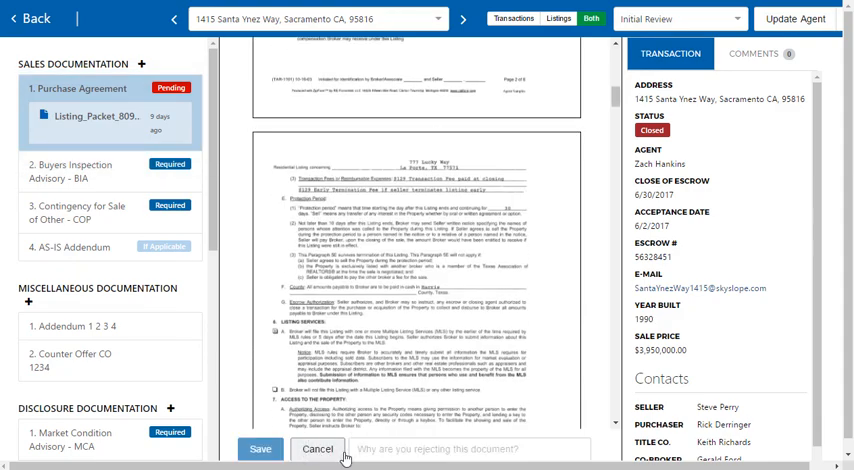
pyautogui.write('Wrong document')
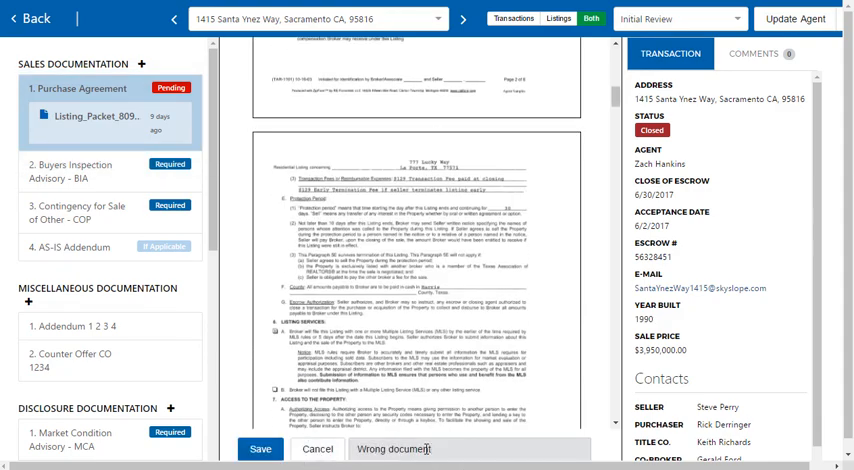